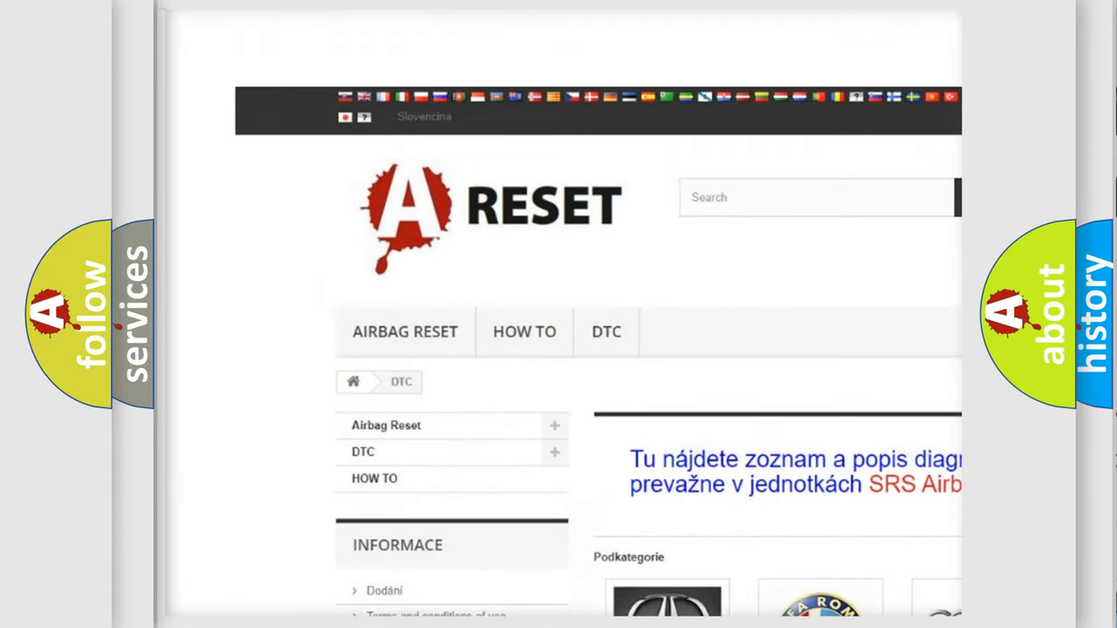
Open the Jeep DTC page and scroll through its code list to the C212B:12 card
scroll("down", 3)
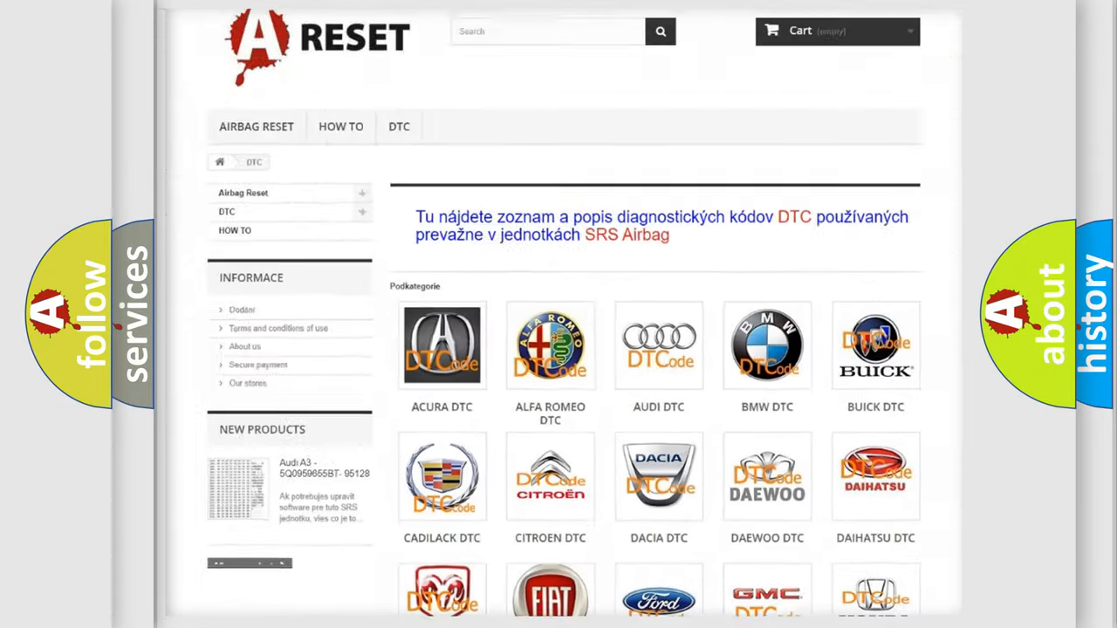
scroll("down", 3)
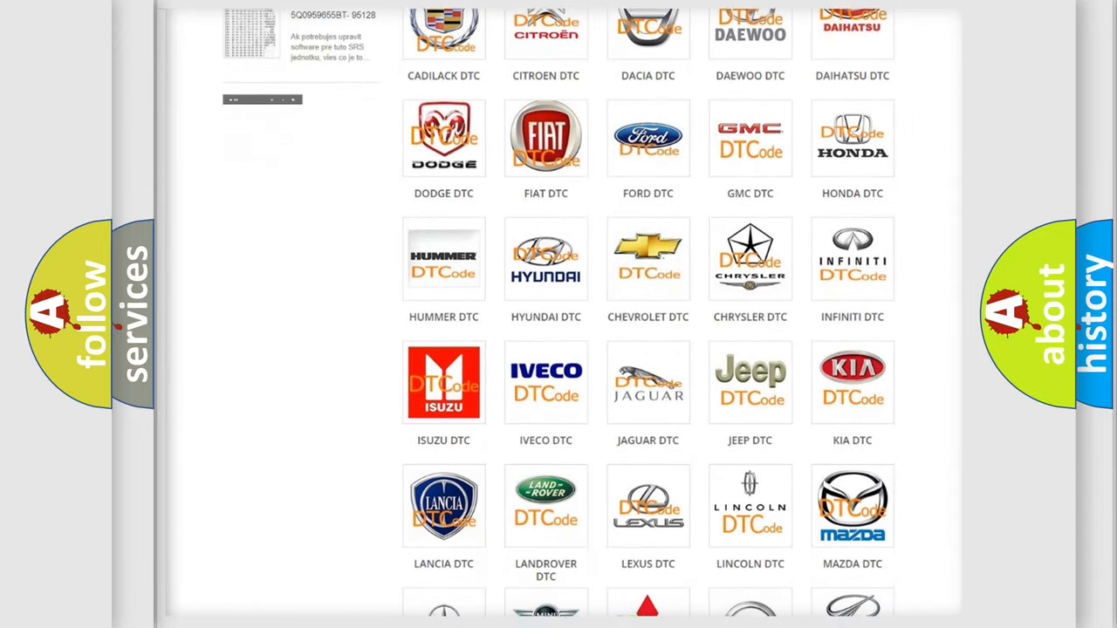
scroll("down", 3)
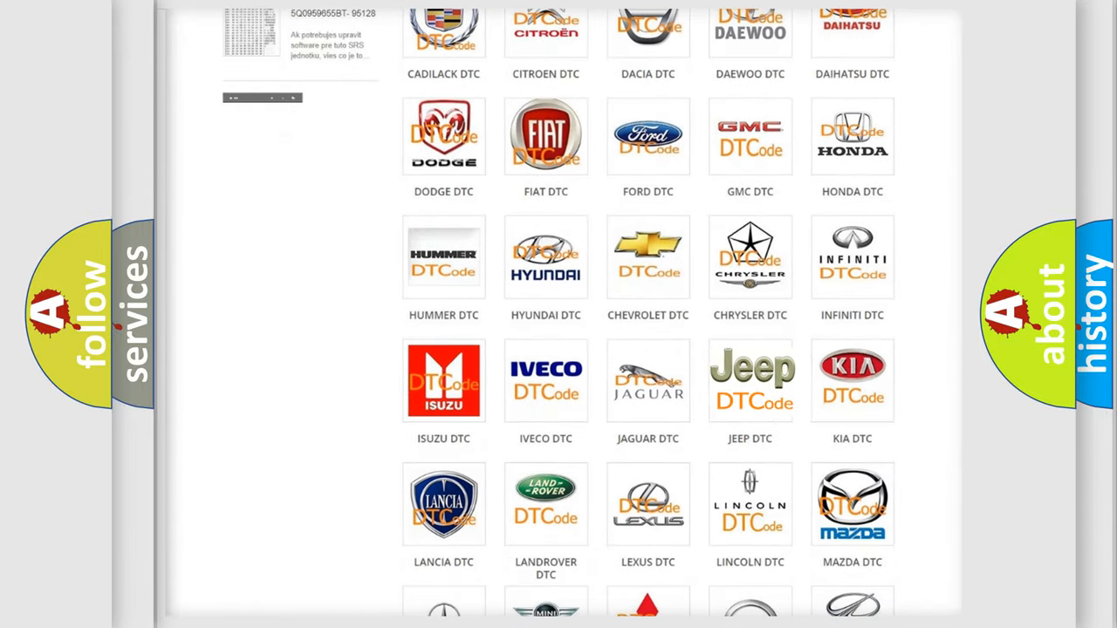
left_click(750, 381)
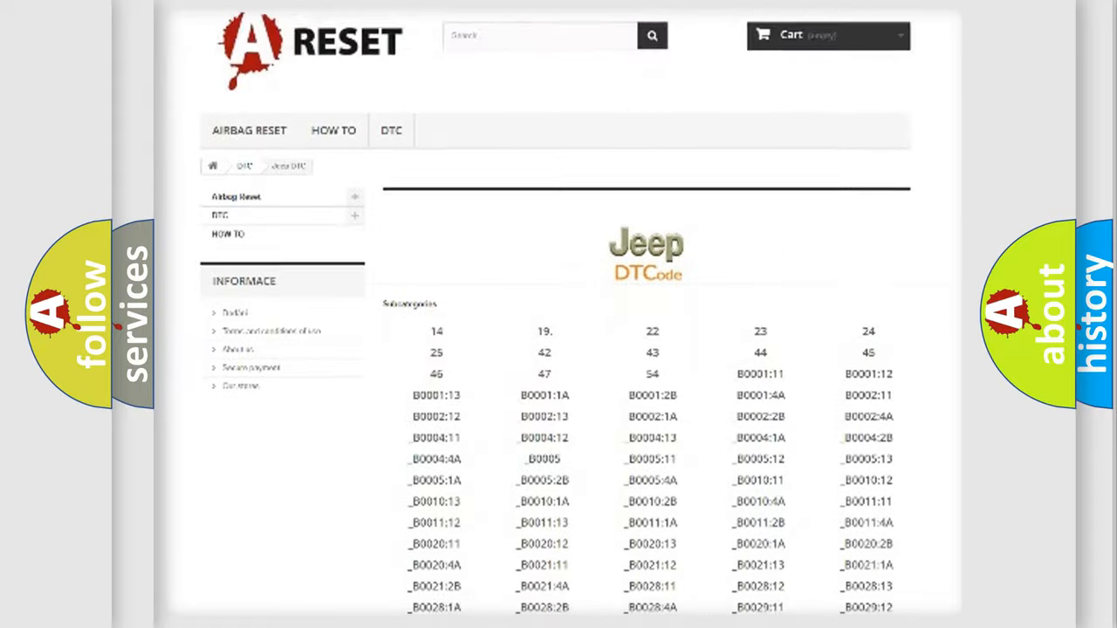
scroll("down", 3)
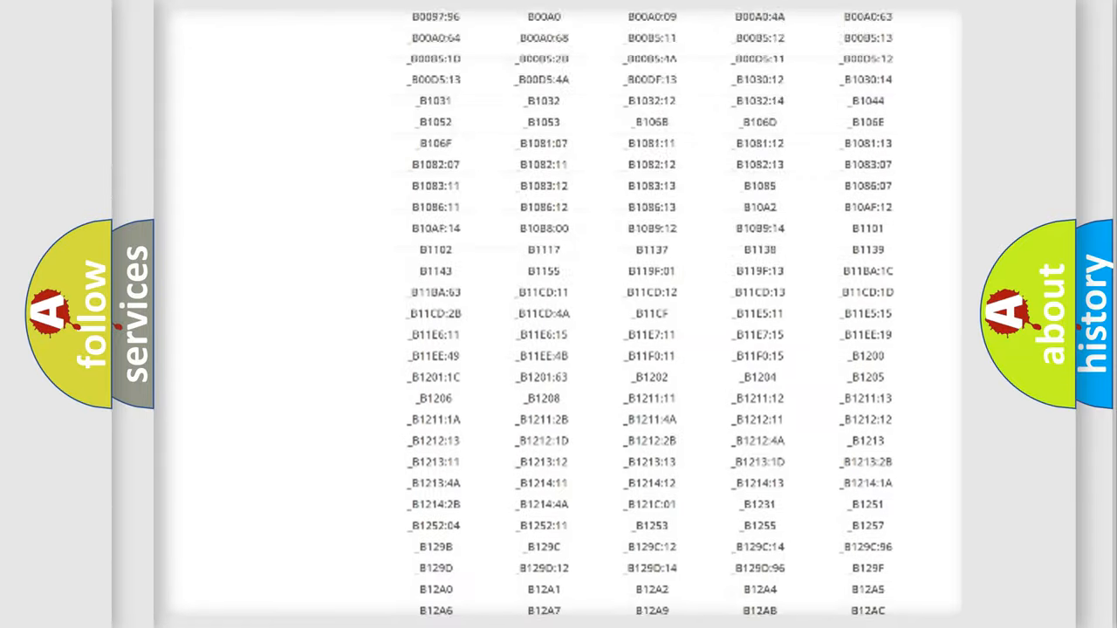
scroll("up", 3)
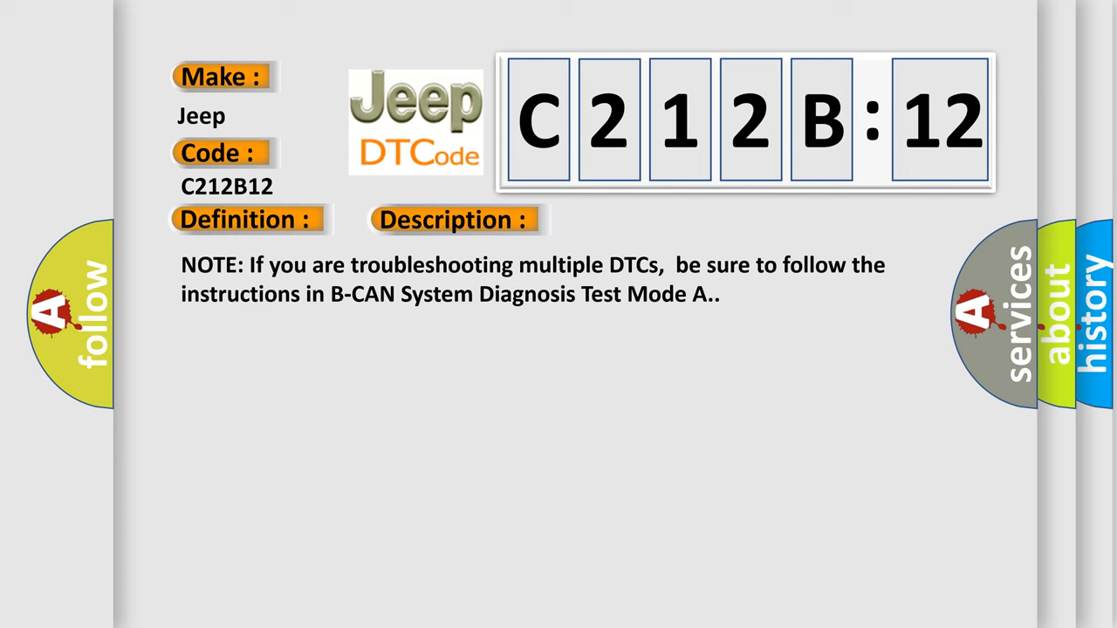
Reveal the C212B:12 causes: loose fuse/relay box connections, faulty lighting unit, short to battery
left_click(640, 219)
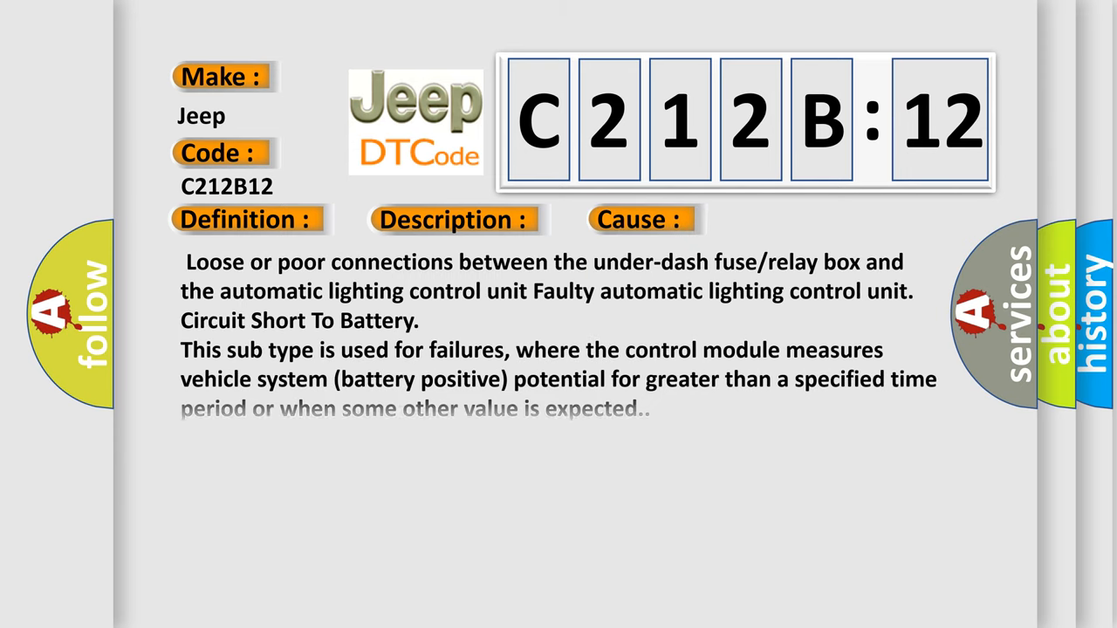